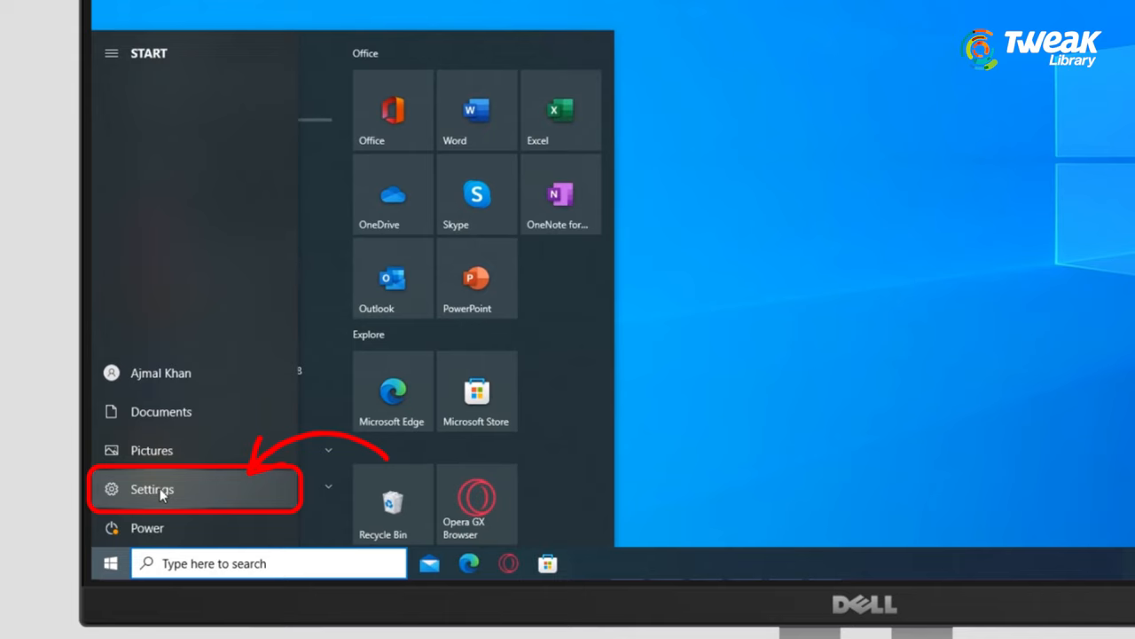
# Enable the 'Use the On-Screen Keyboard' toggle under Ease of Access > Keyboard
pyautogui.click(153, 489)
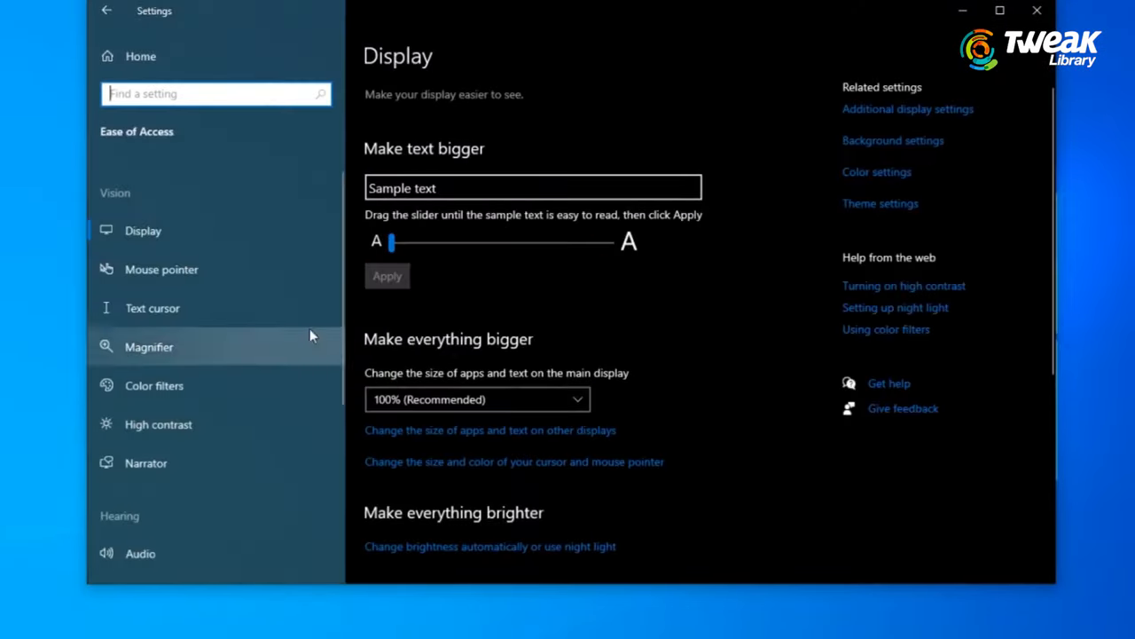
pyautogui.scroll(-3)
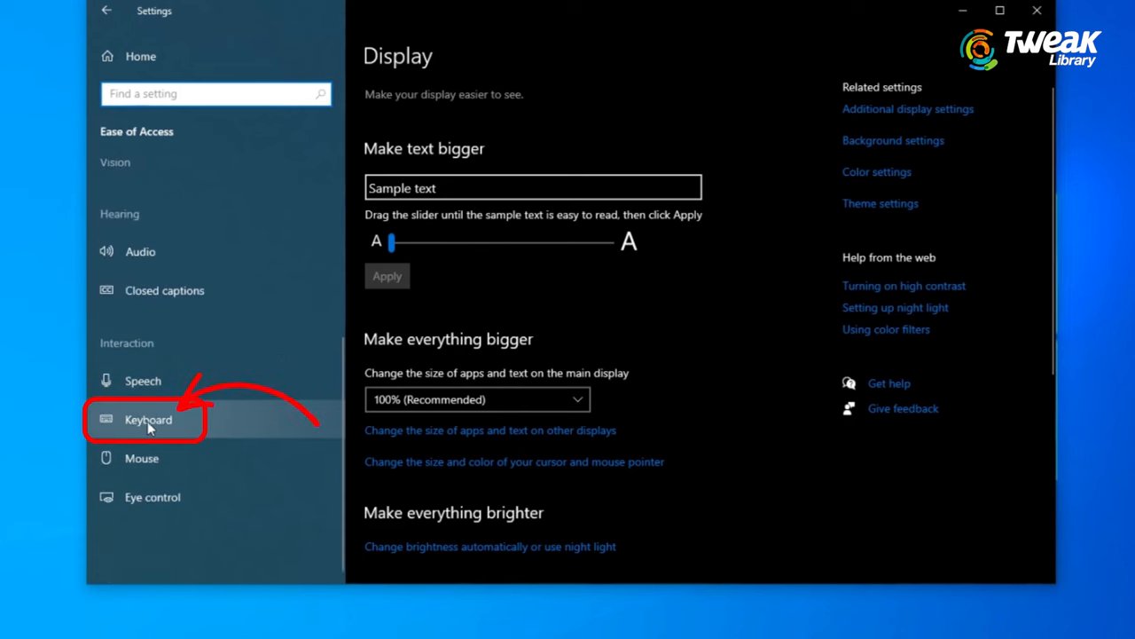
pyautogui.click(147, 419)
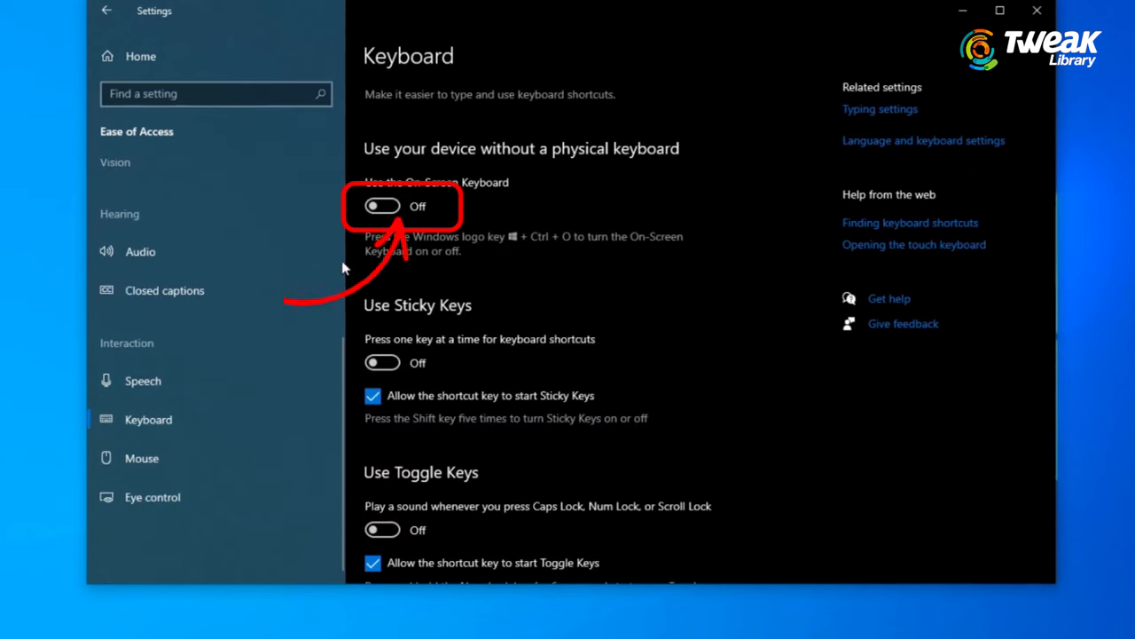
pyautogui.click(382, 206)
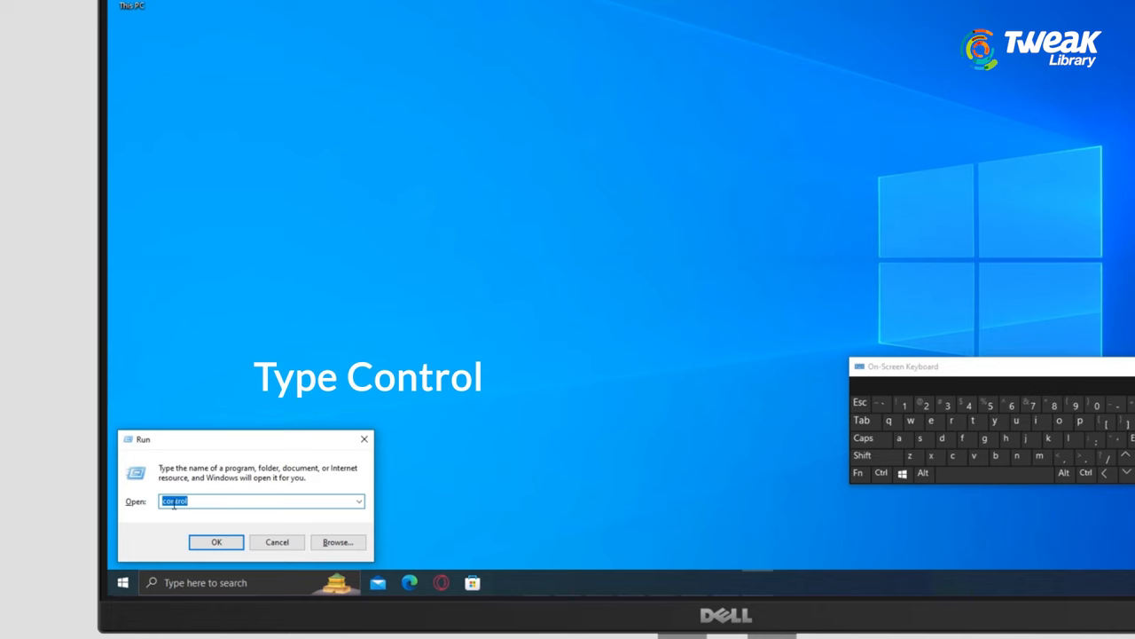
# In Control Panel's keyboard accessibility page, leave 'Turn on Filter Keys' unchecked and confirm with OK
pyautogui.click(216, 541)
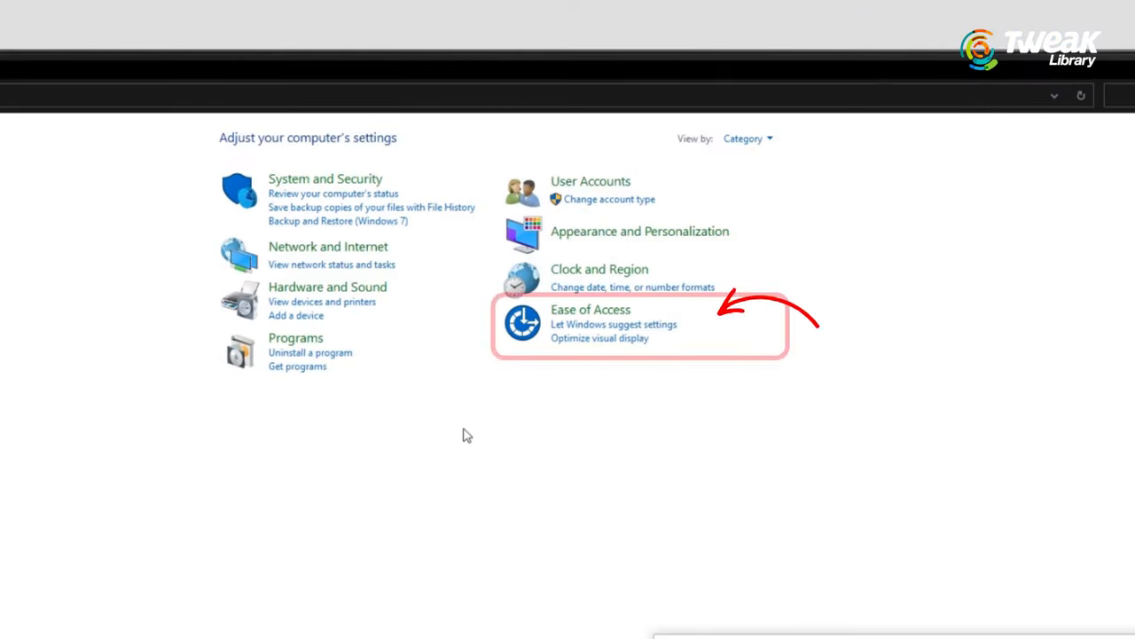
pyautogui.moveTo(589, 308)
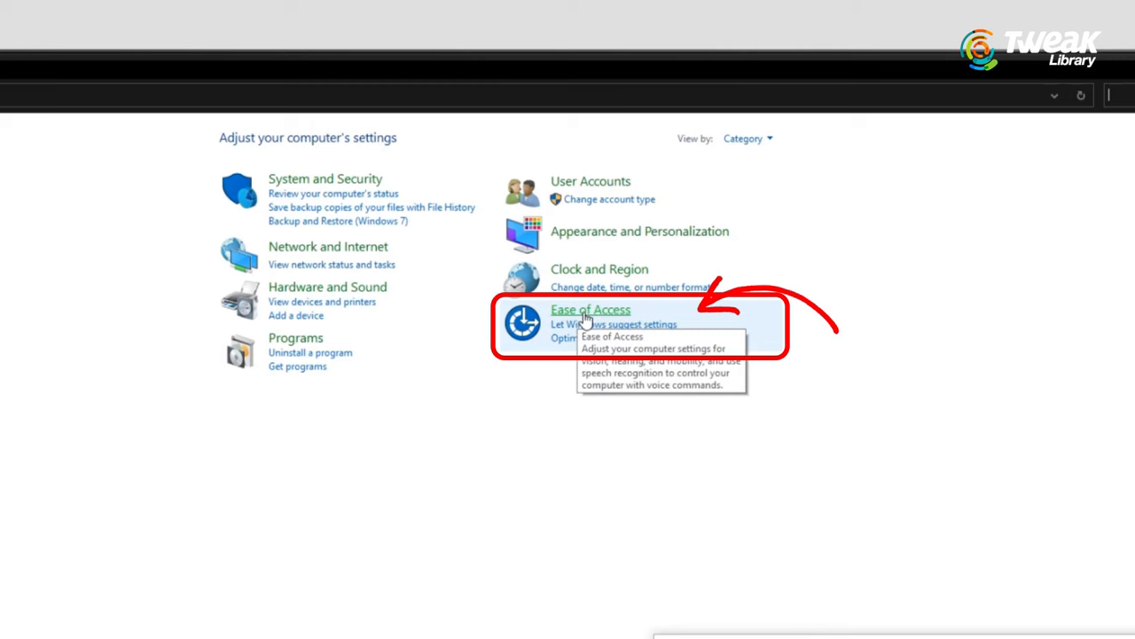
pyautogui.click(589, 308)
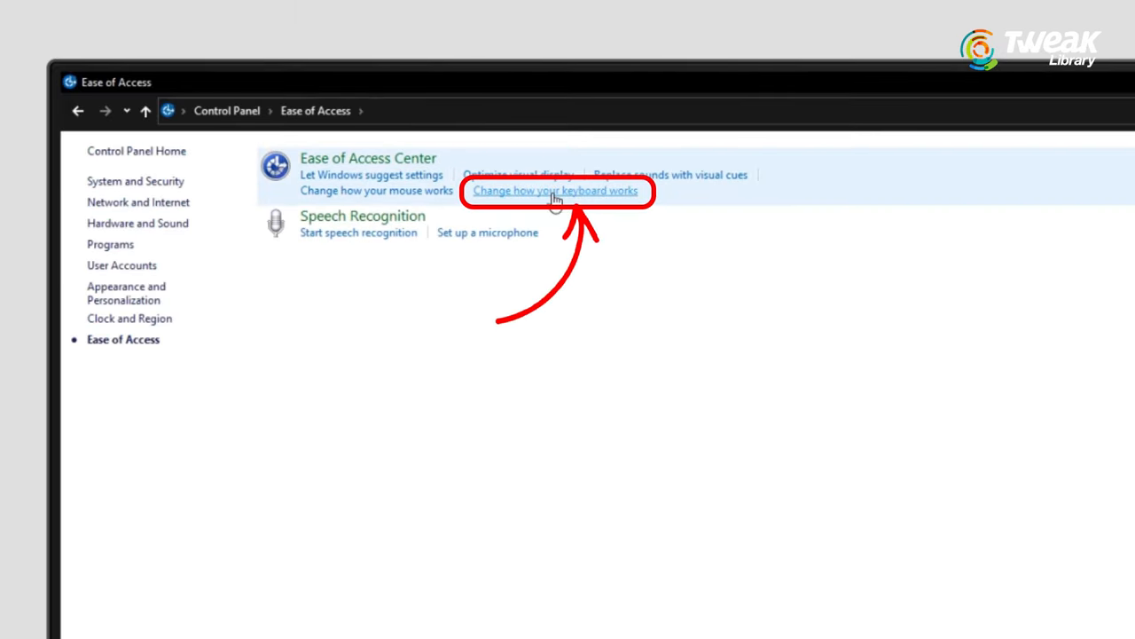
pyautogui.click(557, 192)
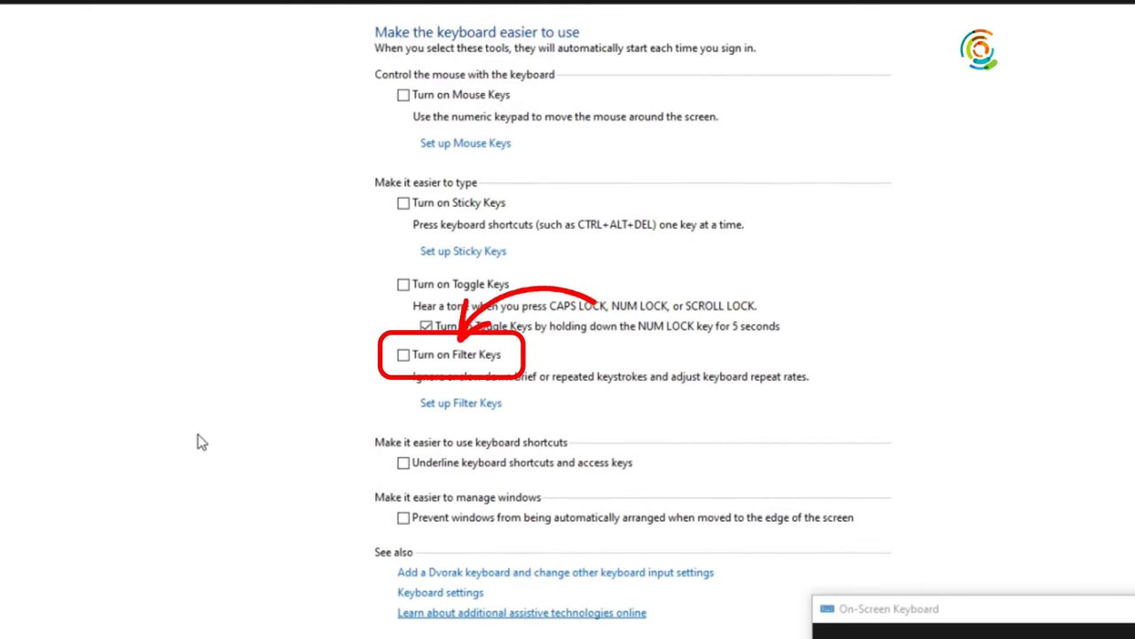
pyautogui.moveTo(240, 388)
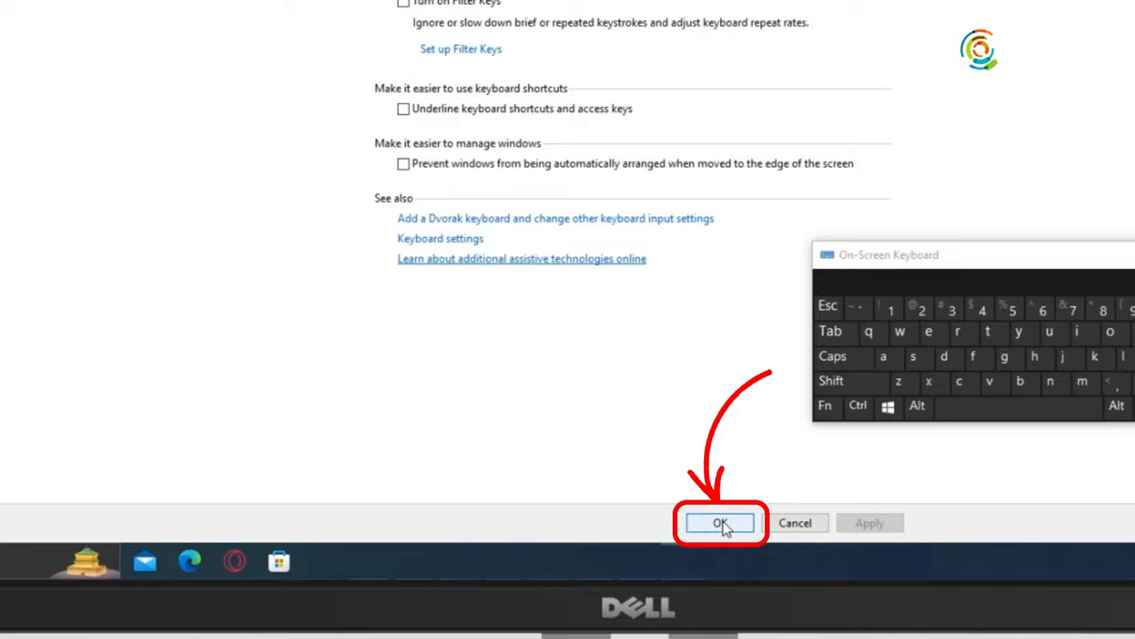
pyautogui.click(720, 521)
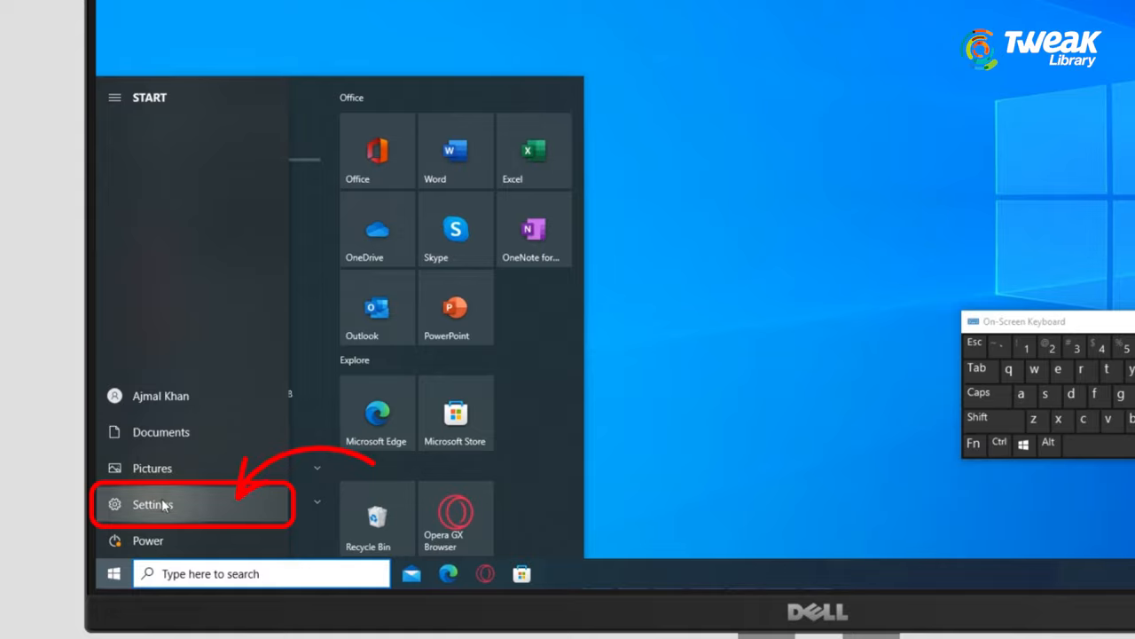
# Switch the Game Mode toggle to On under Settings > Gaming > Game Mode
pyautogui.click(151, 504)
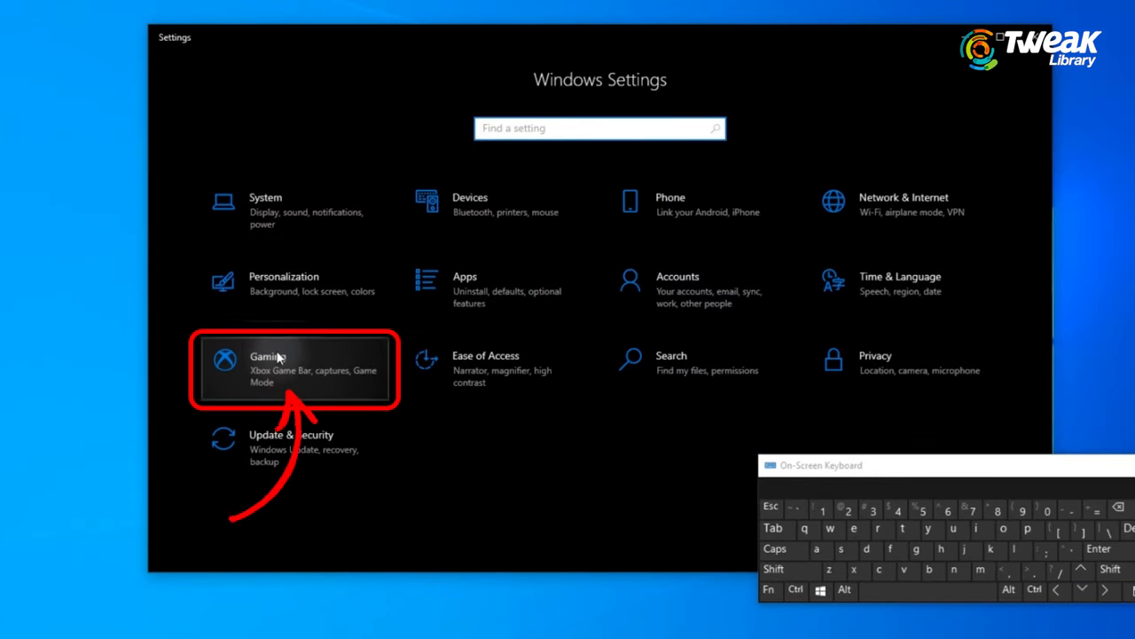
pyautogui.click(292, 367)
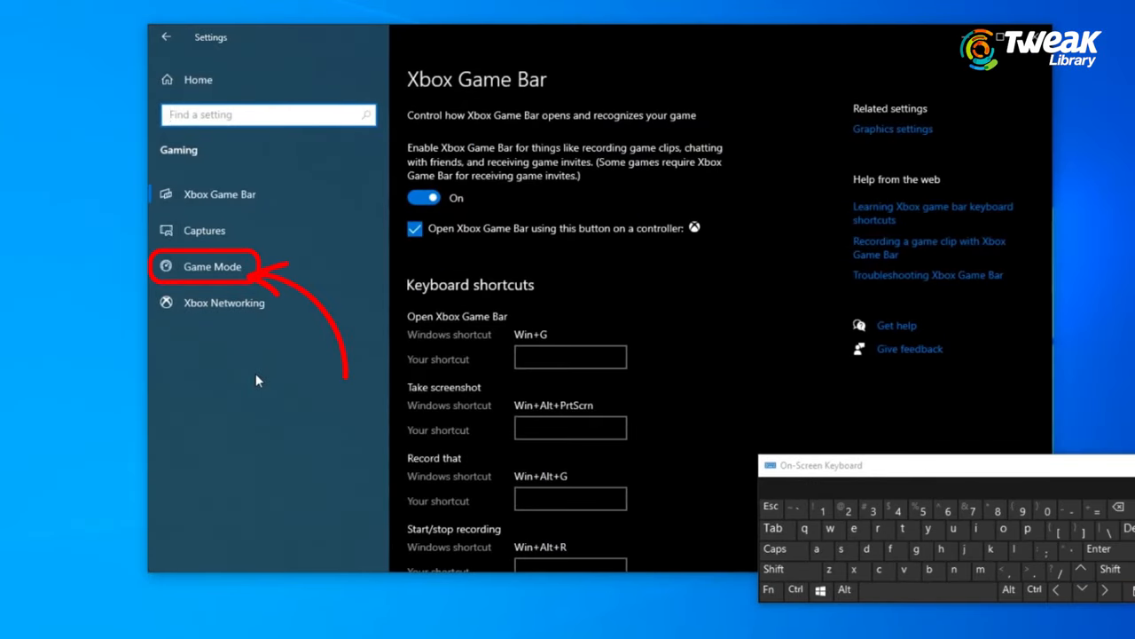
pyautogui.click(213, 266)
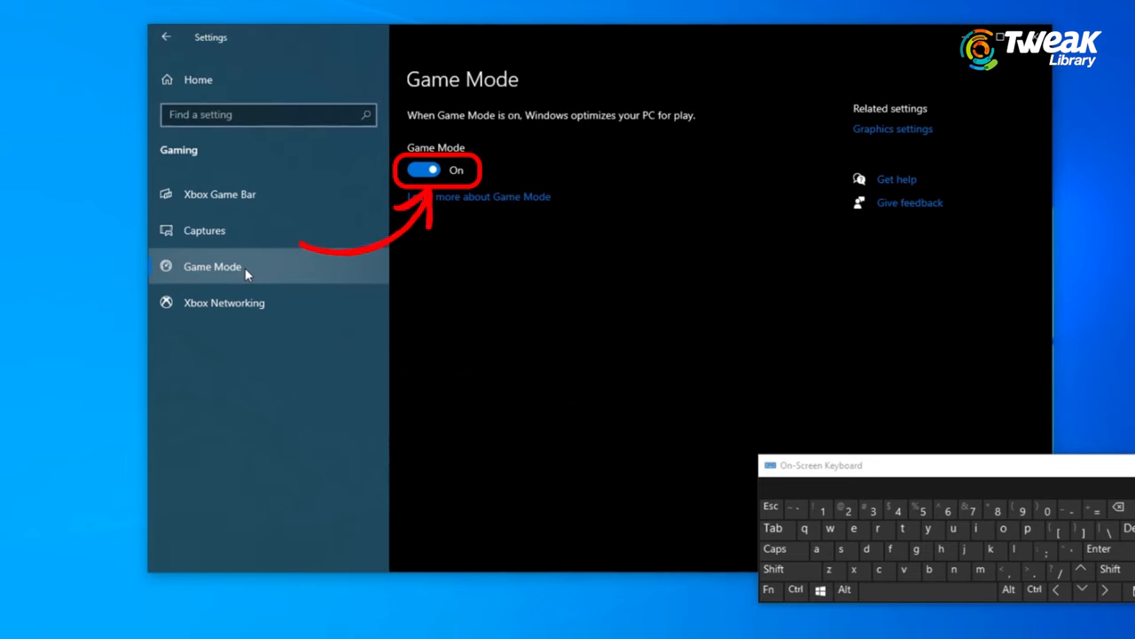
pyautogui.click(426, 171)
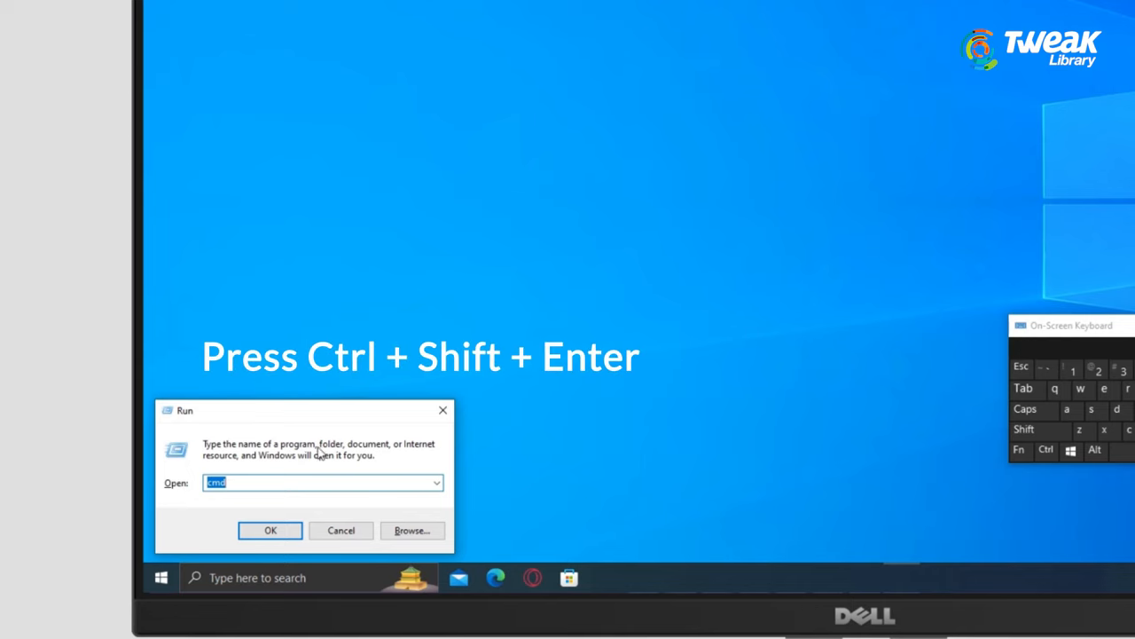
# Run 'sfc /scannow' in an elevated Command Prompt; no integrity violations are reported
pyautogui.press('ctrl+shift+enter')
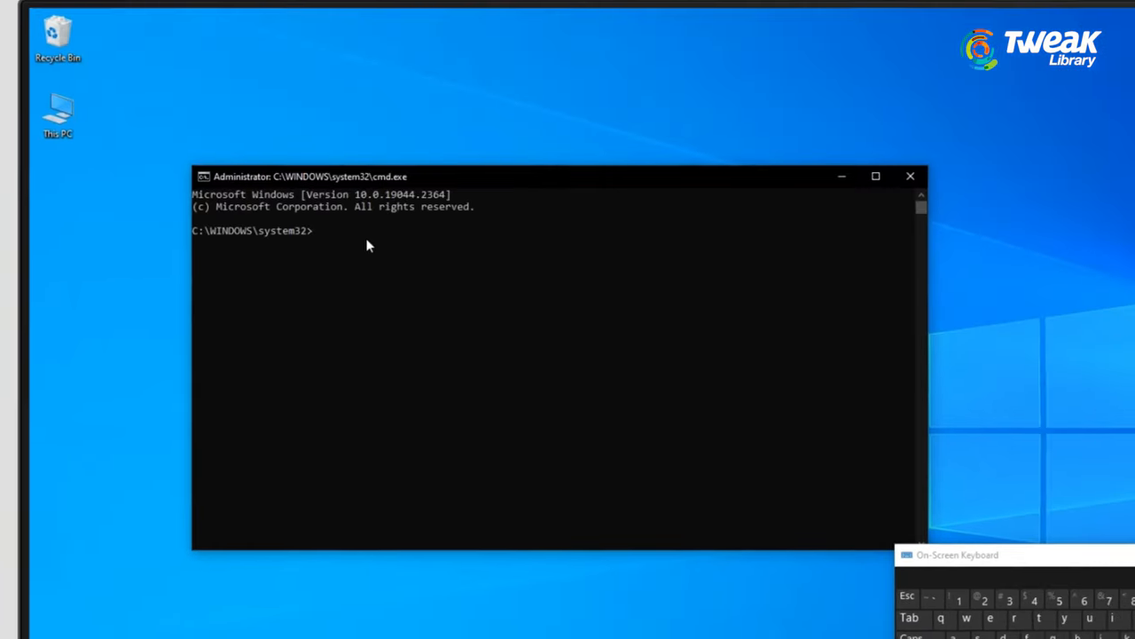
pyautogui.write('sfc /scannow')
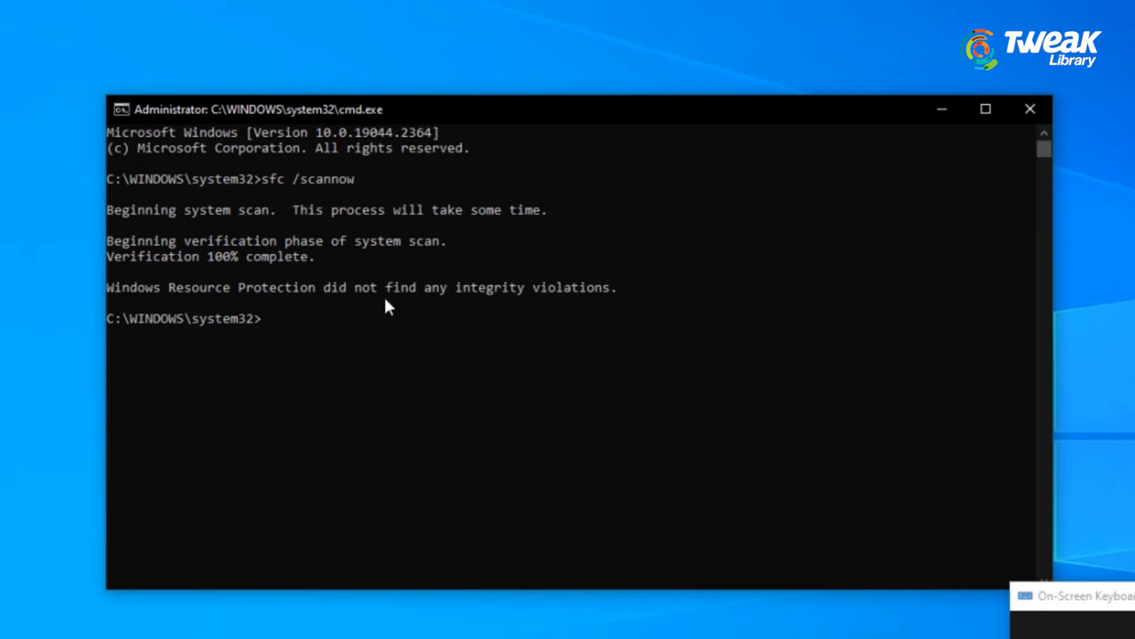
pyautogui.click(1029, 109)
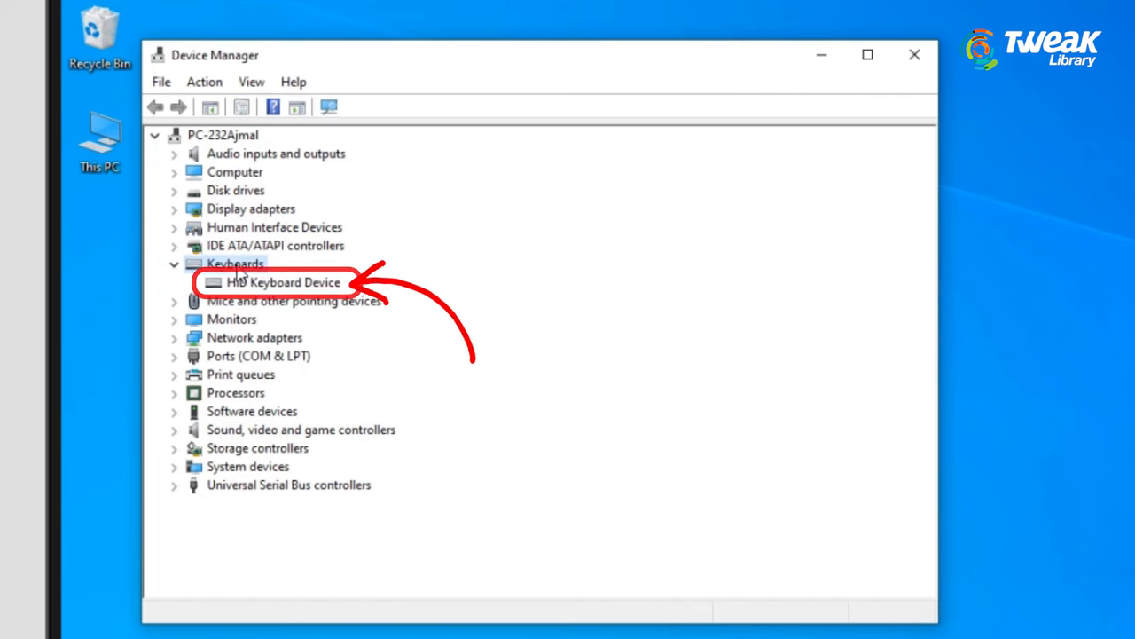
# Choose Update driver for the HID Keyboard Device under Keyboards
pyautogui.rightClick(282, 282)
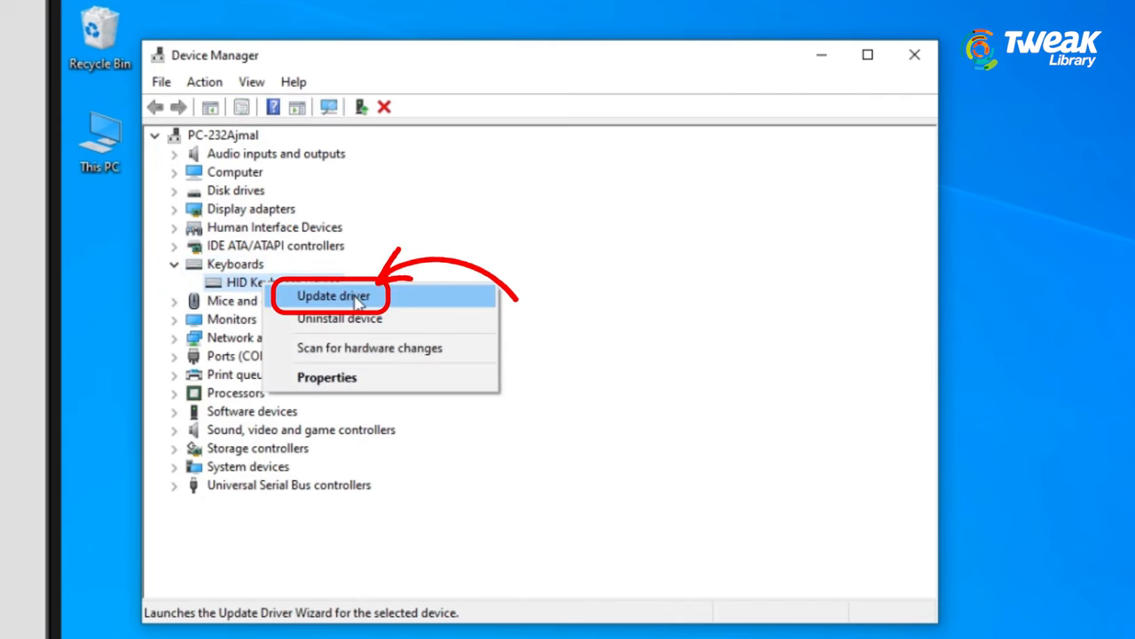
pyautogui.click(334, 294)
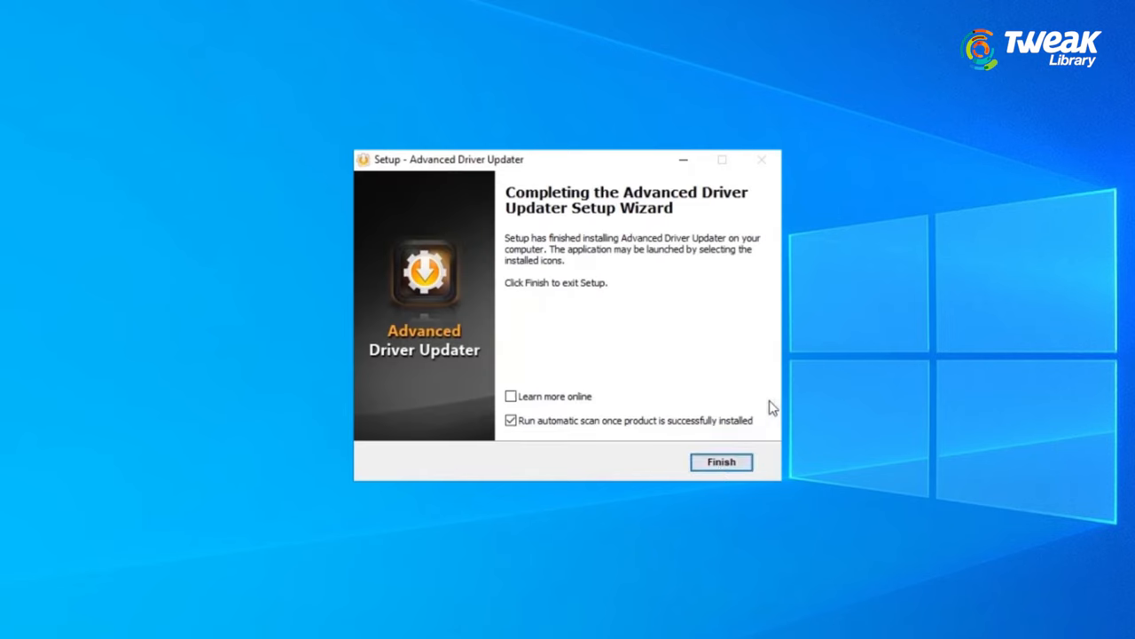
# Finish the Advanced Driver Updater setup and start a scan for outdated drivers
pyautogui.click(720, 461)
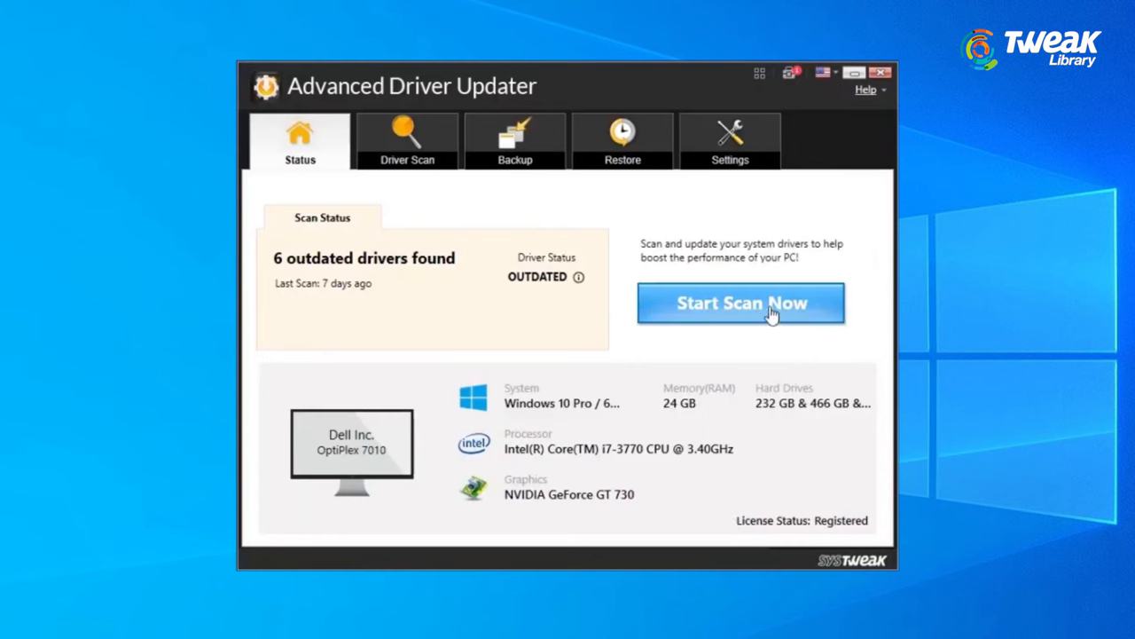
pyautogui.click(742, 301)
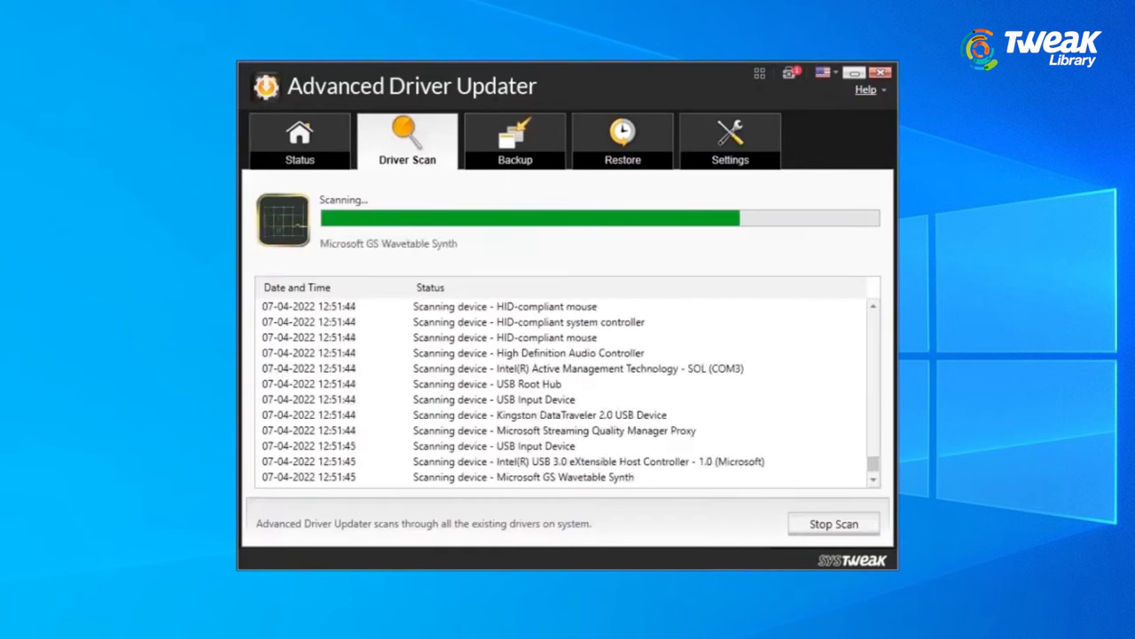